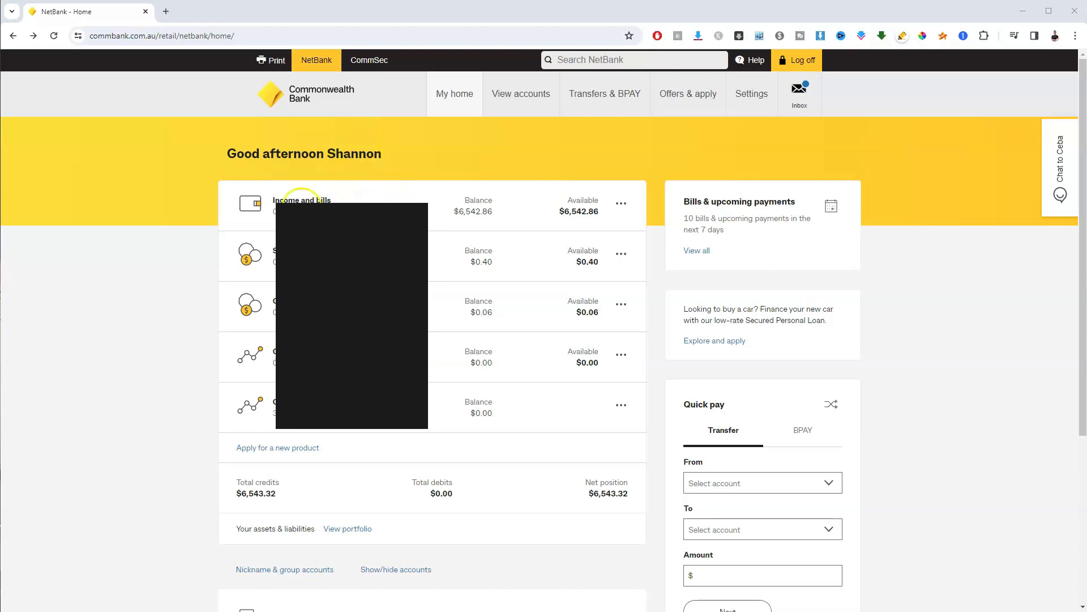
pyautogui.moveTo(460, 152)
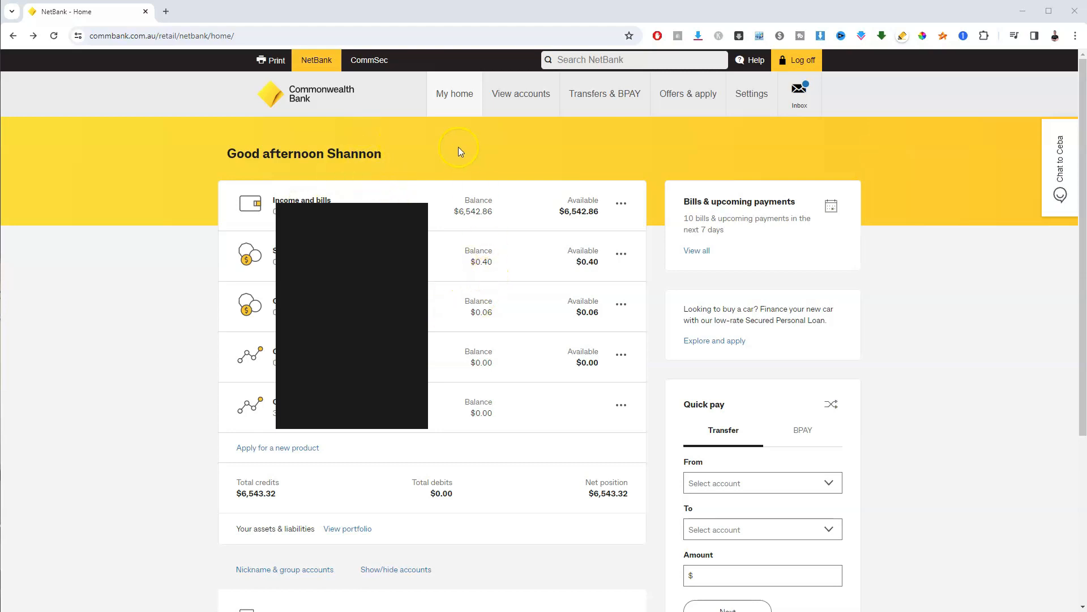
pyautogui.moveTo(476, 132)
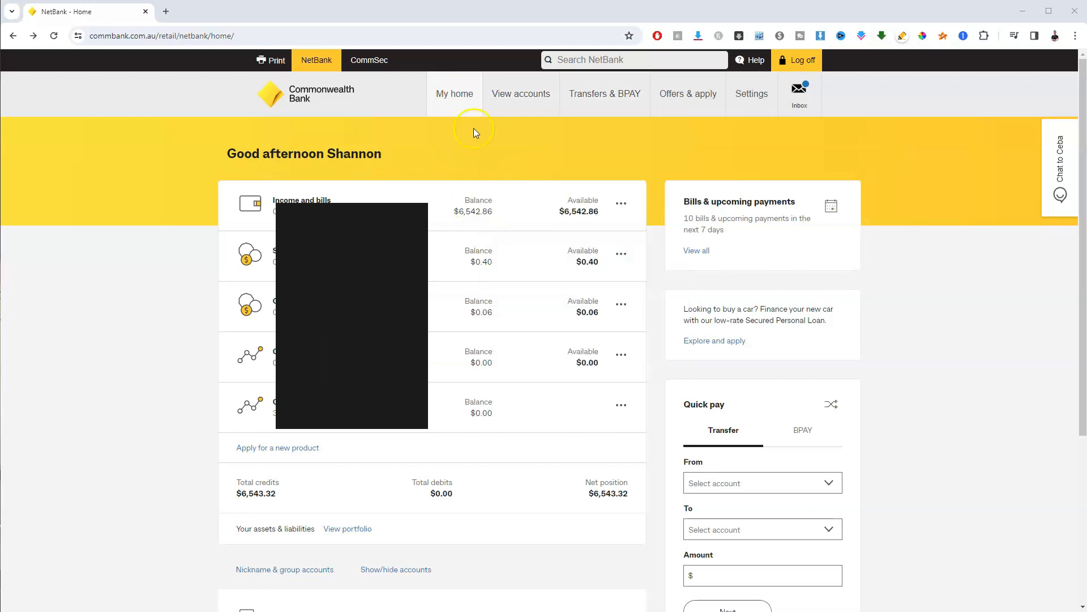
# Go to Settings and choose NetBank password under Online banking security.
pyautogui.click(521, 93)
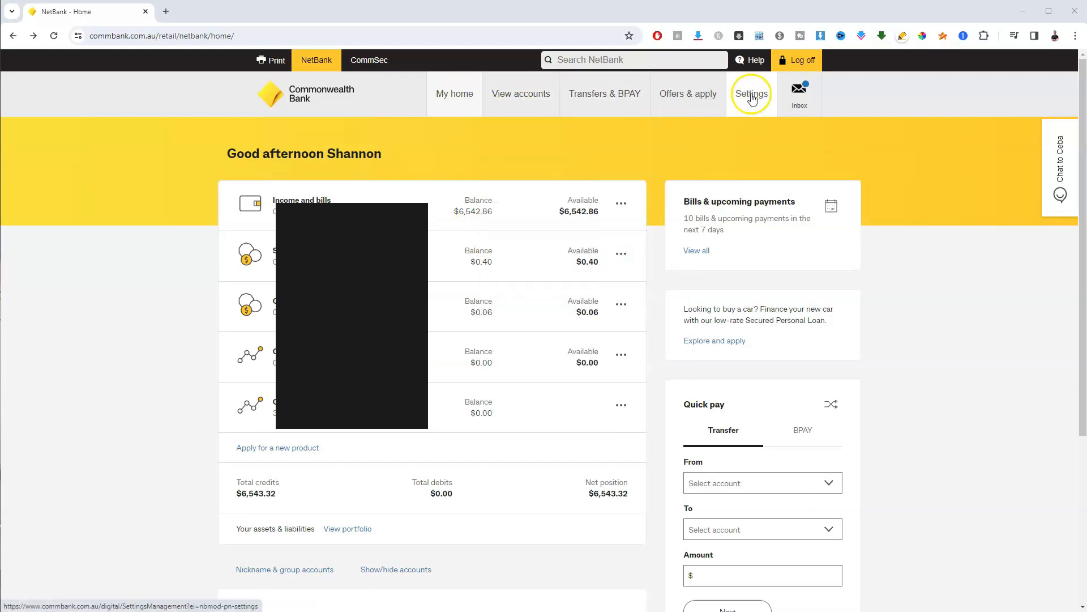
pyautogui.click(752, 93)
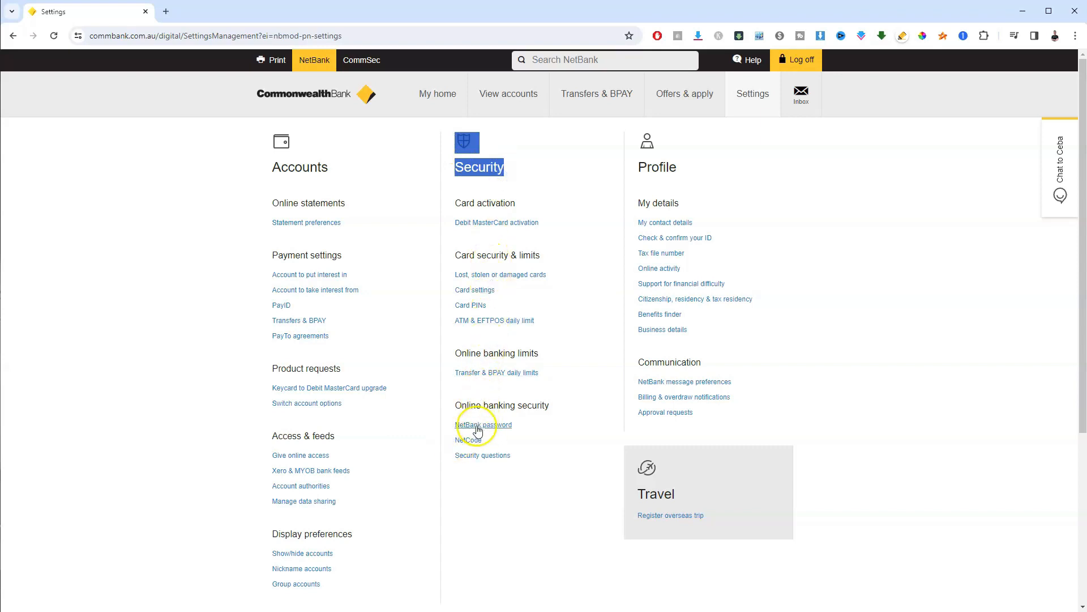
pyautogui.click(483, 425)
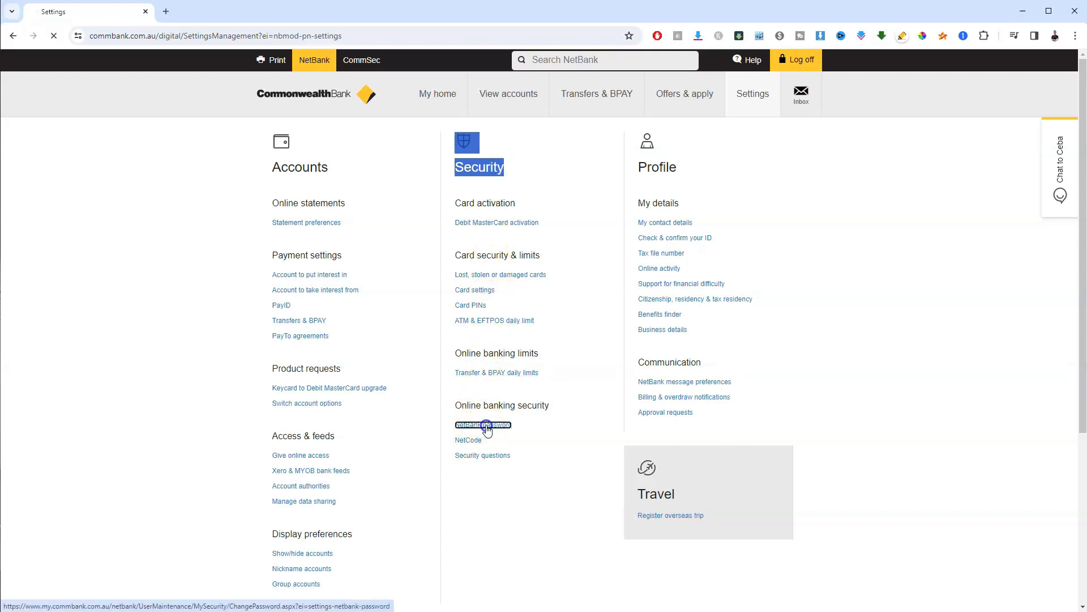
# Load the My password page and clear the text selection beside the password rules.
pyautogui.click(480, 425)
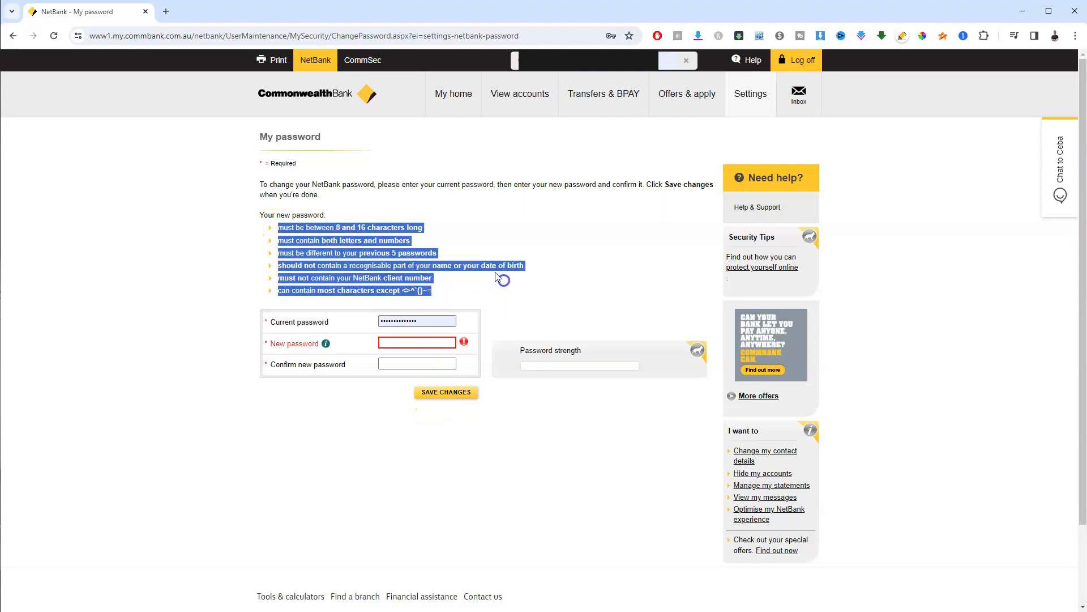
pyautogui.click(502, 261)
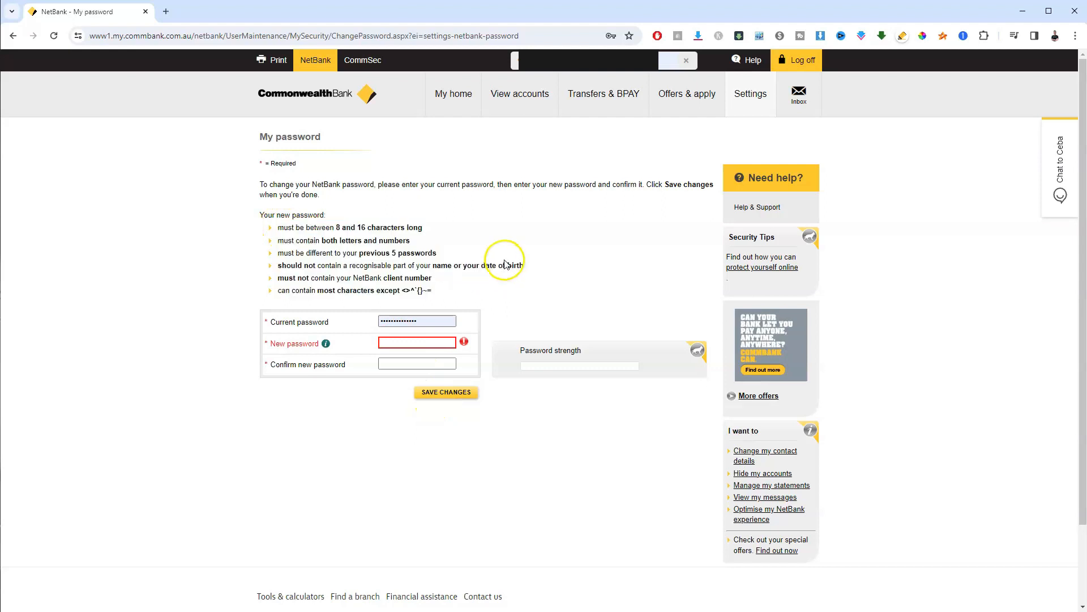